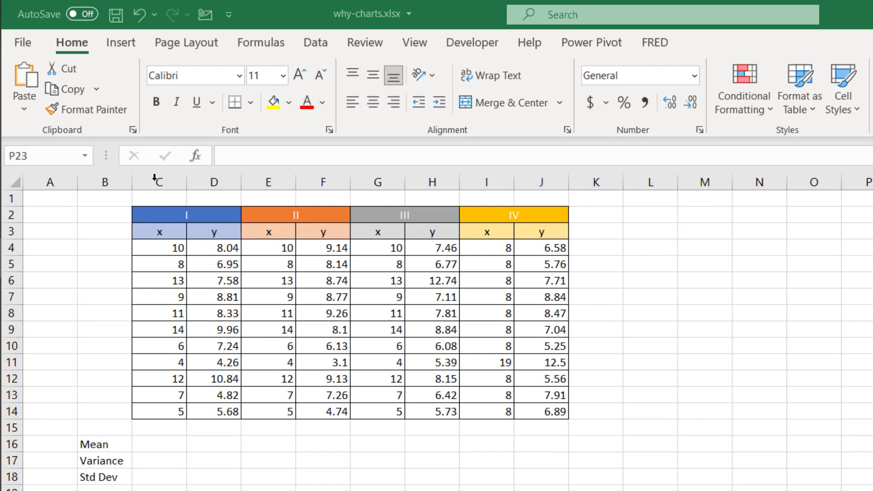
Step: Highlight the columns of data sets II, III and IV, then scroll the Anscombe article to the quartet passage
left_click_drag(269, 181, 323, 180)
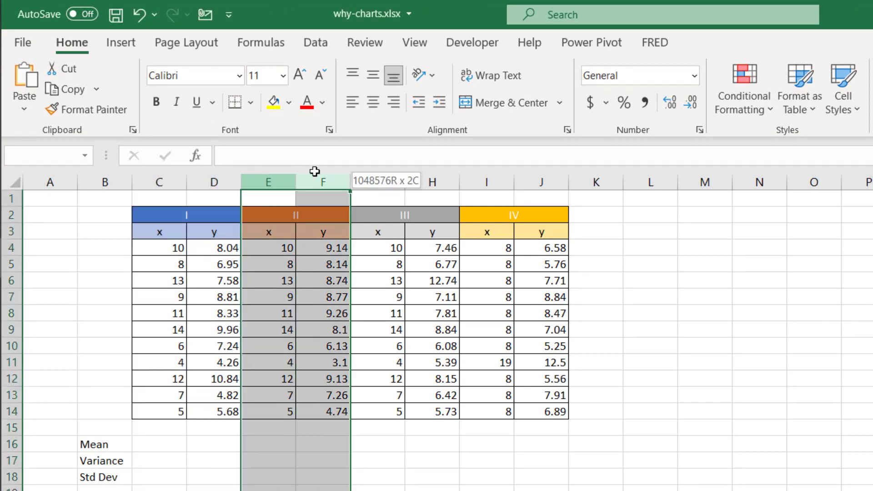
left_click(431, 182)
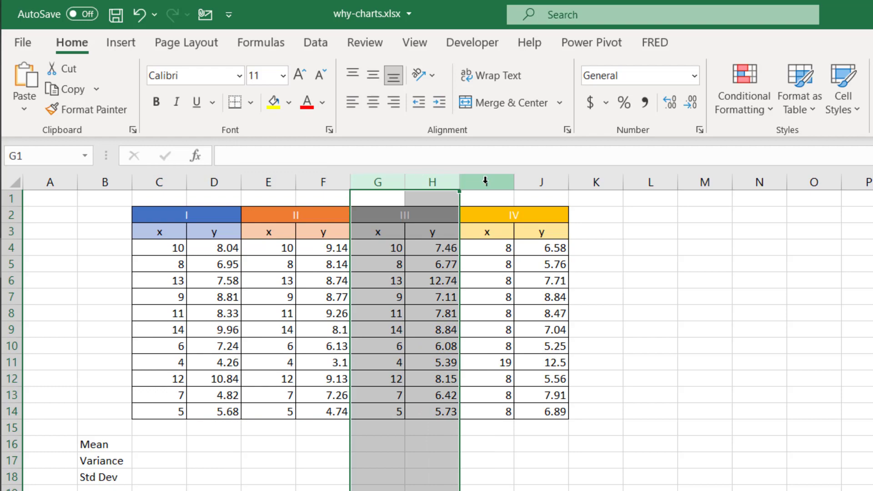
left_click(703, 280)
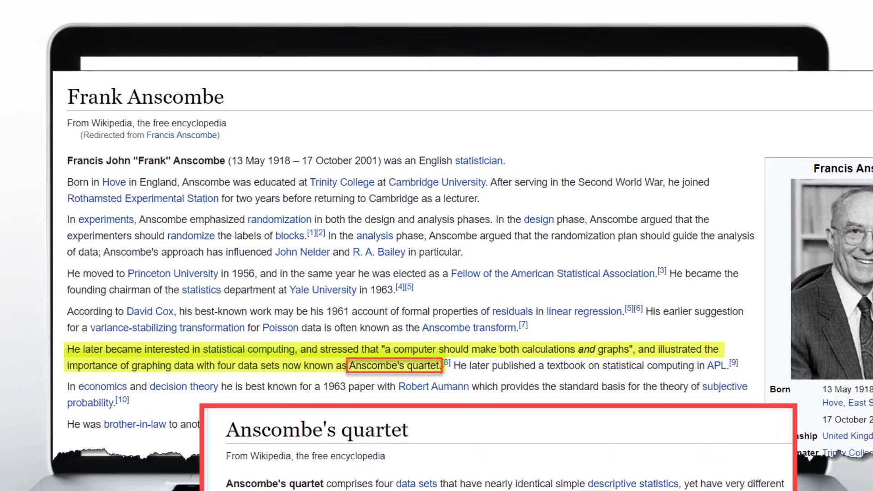
scroll("down", 3)
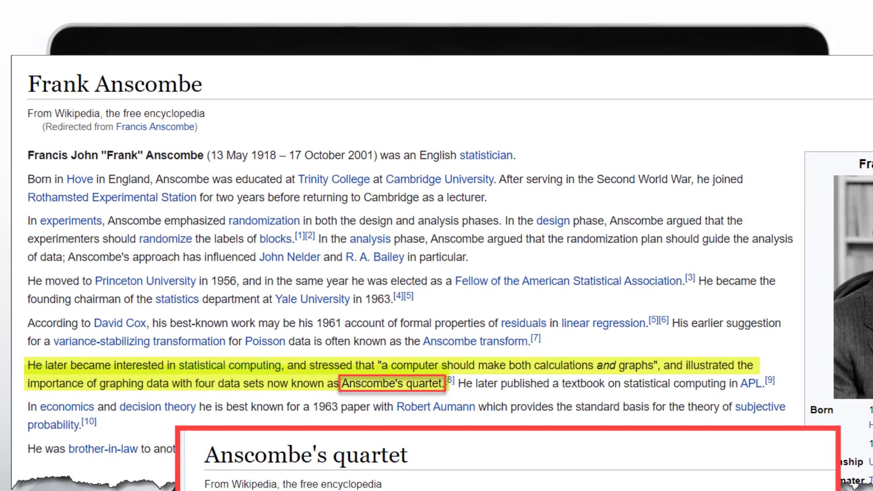
scroll("down", 3)
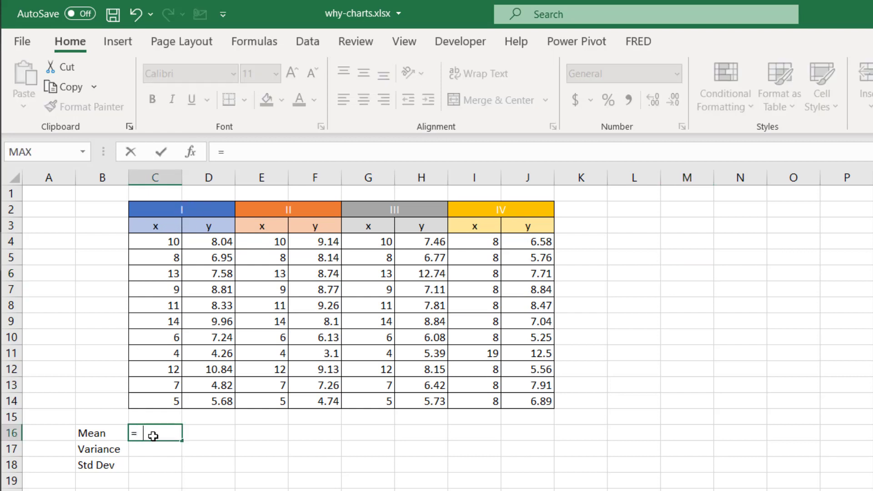
Step: Compute AVERAGE, VAR.S and STDEV.S of C4:C14, giving 9, 11 and 3.316625 for set I's x
type("AVERAGE(")
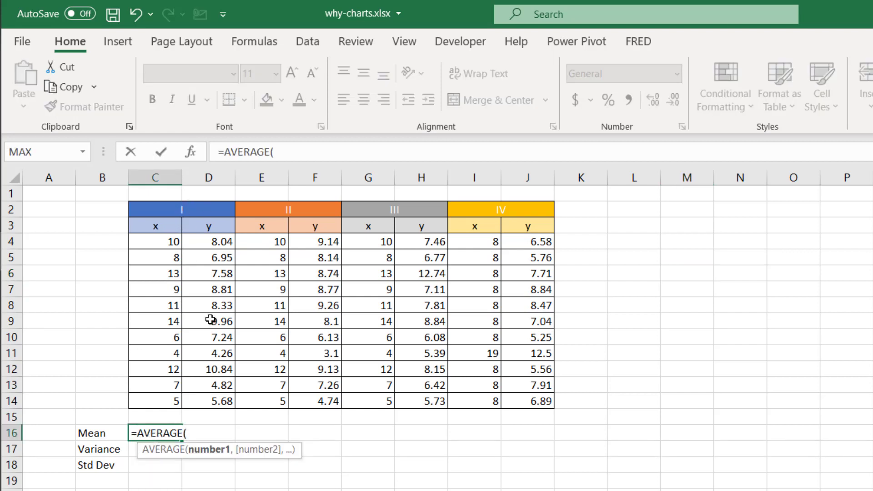
left_click_drag(154, 241, 155, 401)
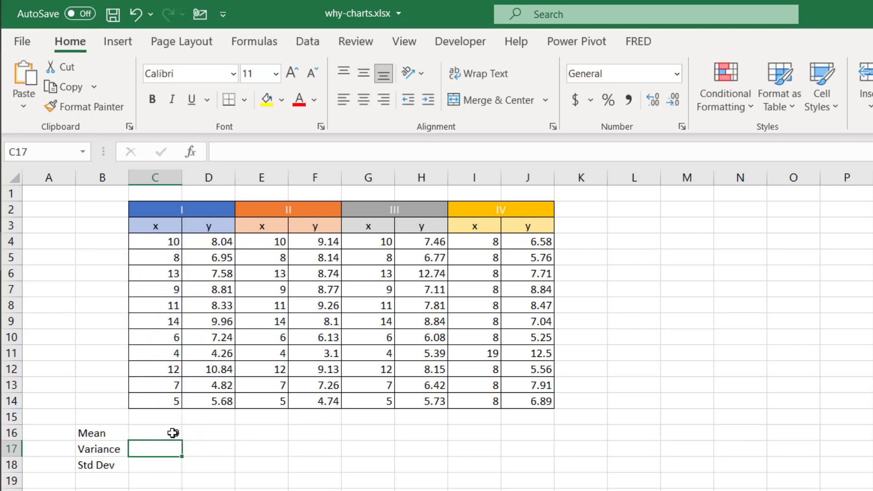
type("=var")
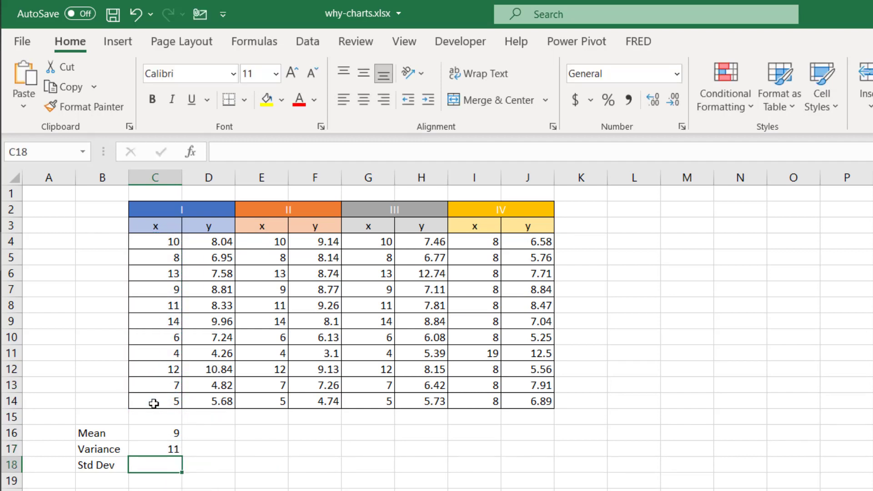
type("=st")
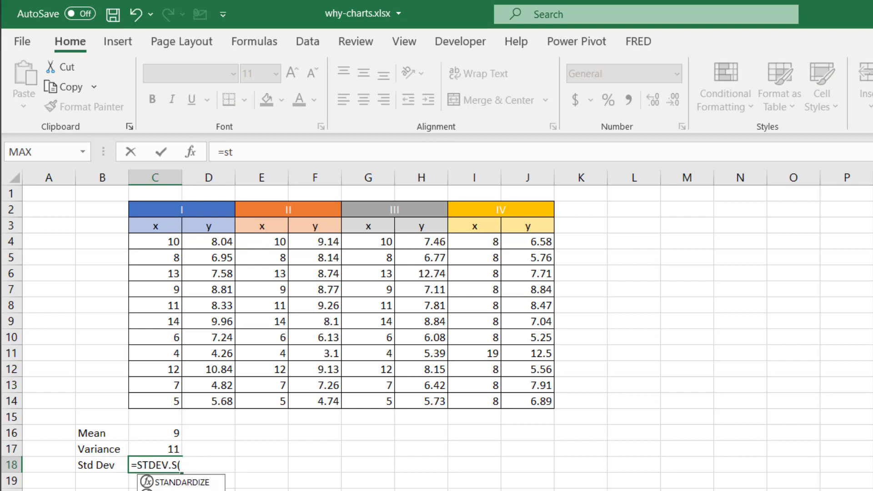
left_click_drag(154, 241, 154, 400)
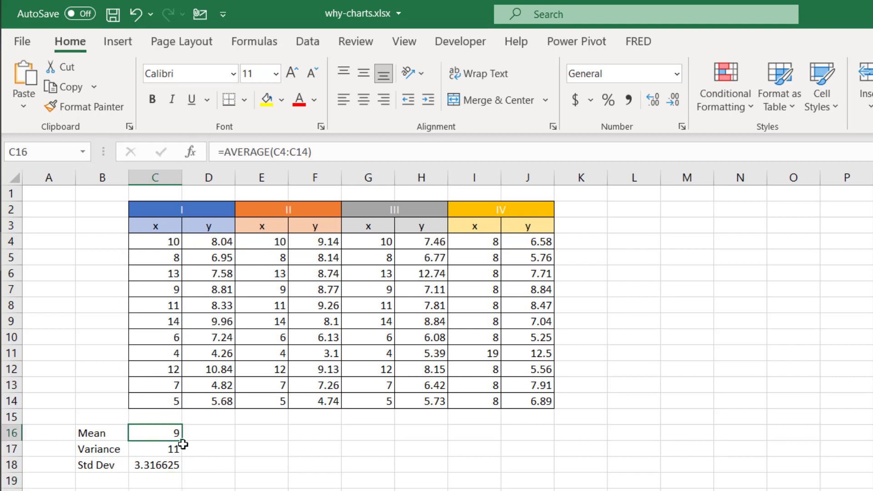
Step: Fill set I's three statistics formulas across to its y column and check the mean formula
left_click_drag(156, 431, 156, 464)
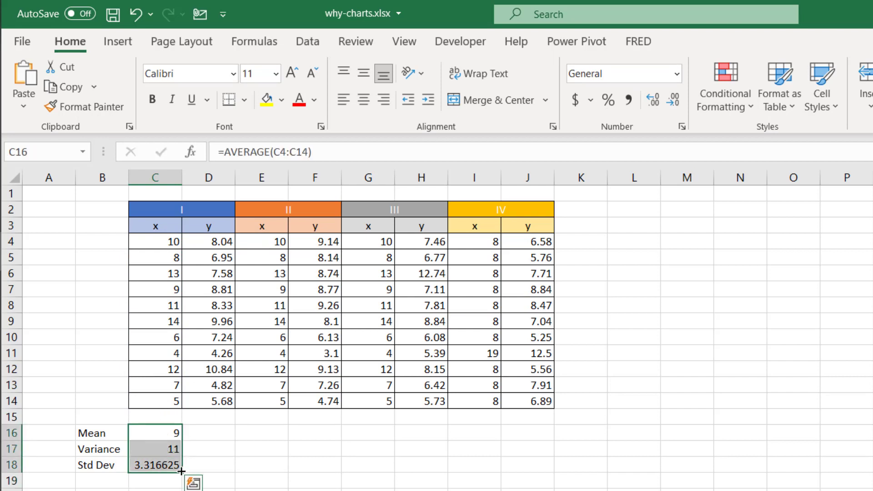
left_click_drag(181, 465, 210, 472)
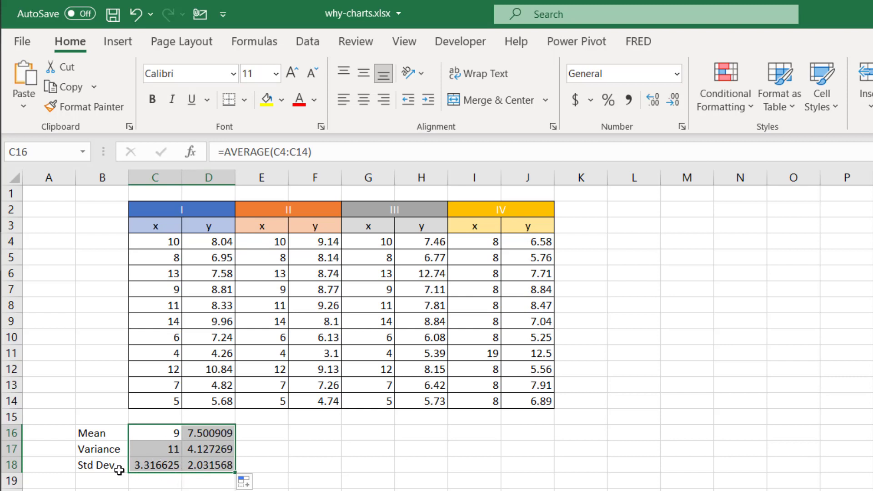
mouse_move(200, 438)
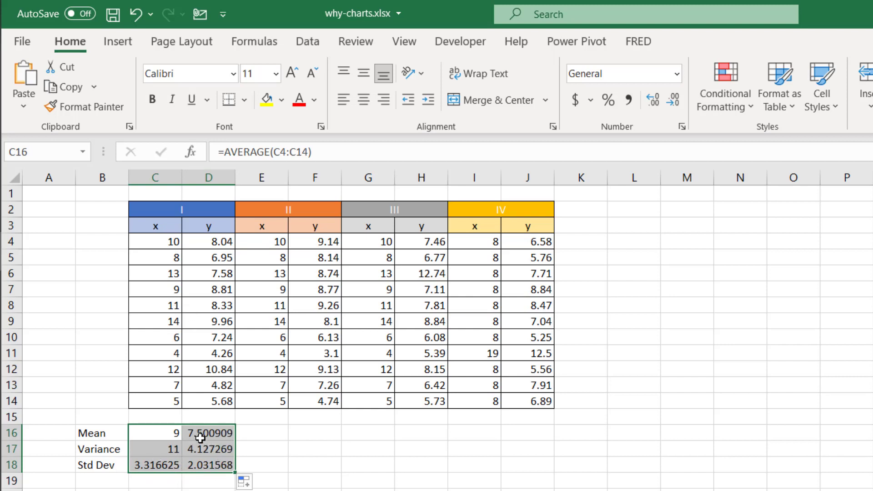
left_click(209, 432)
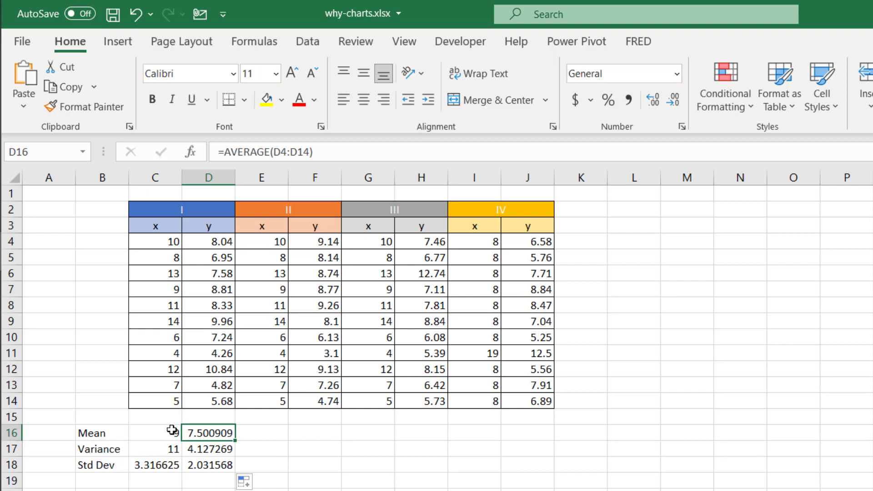
left_click(155, 432)
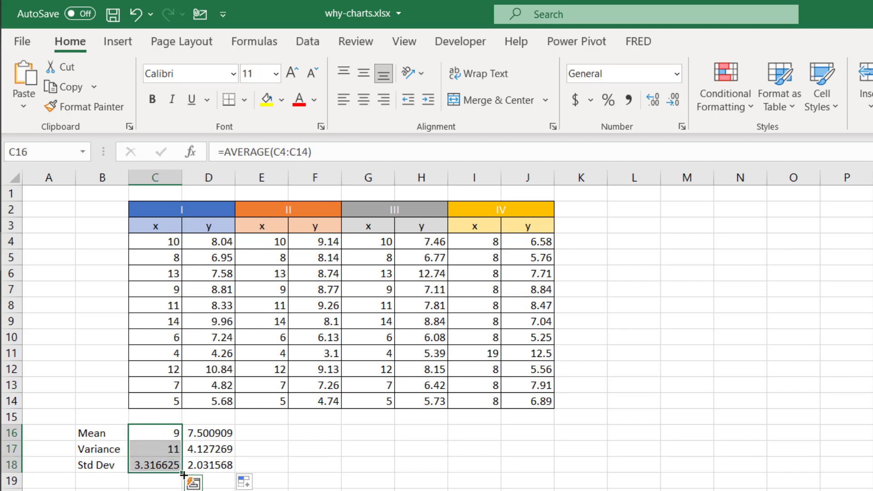
left_click_drag(184, 474, 322, 474)
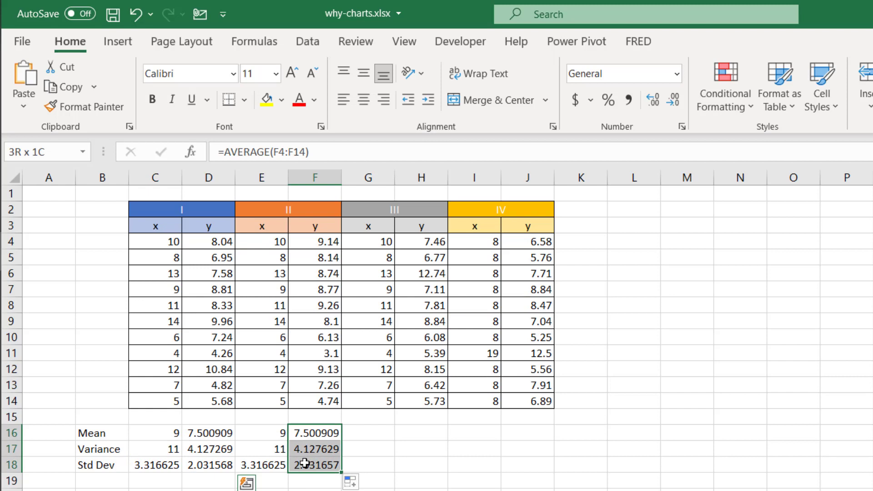
Step: Extend the Mean, Variance and Std Dev rows under data sets II, III and IV through column J
left_click(154, 433)
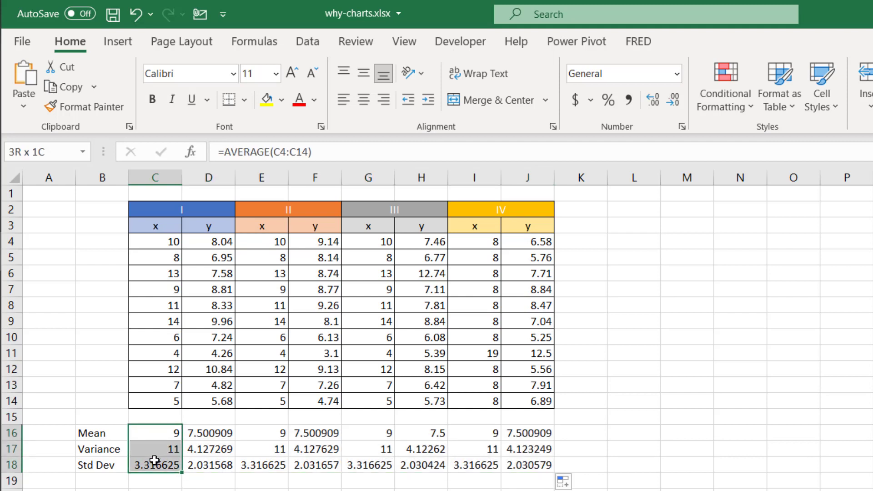
left_click(260, 440)
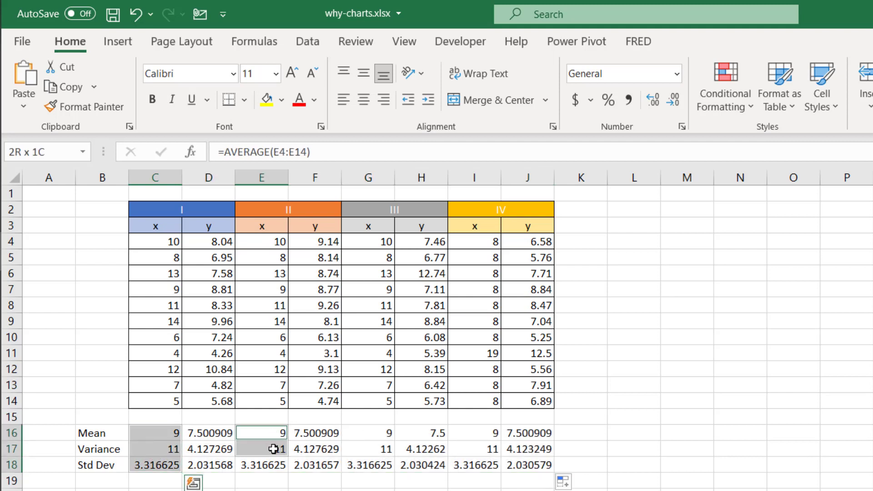
left_click(368, 433)
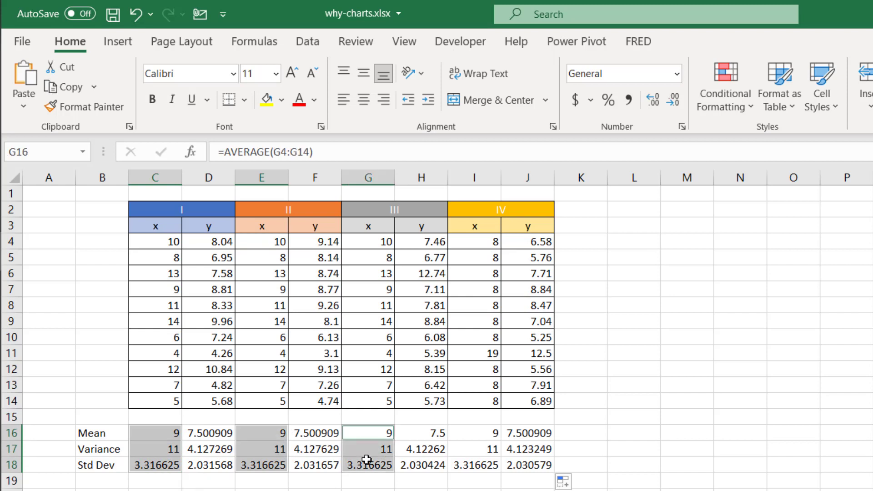
left_click(475, 433)
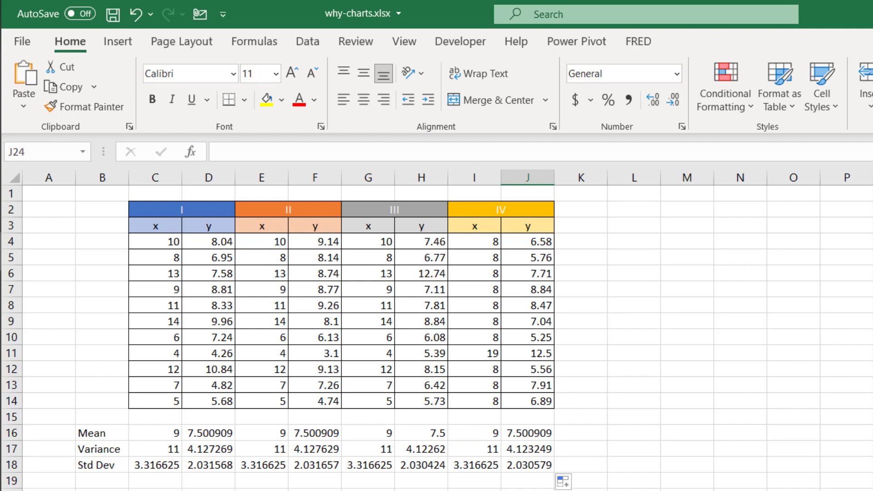
left_click(474, 431)
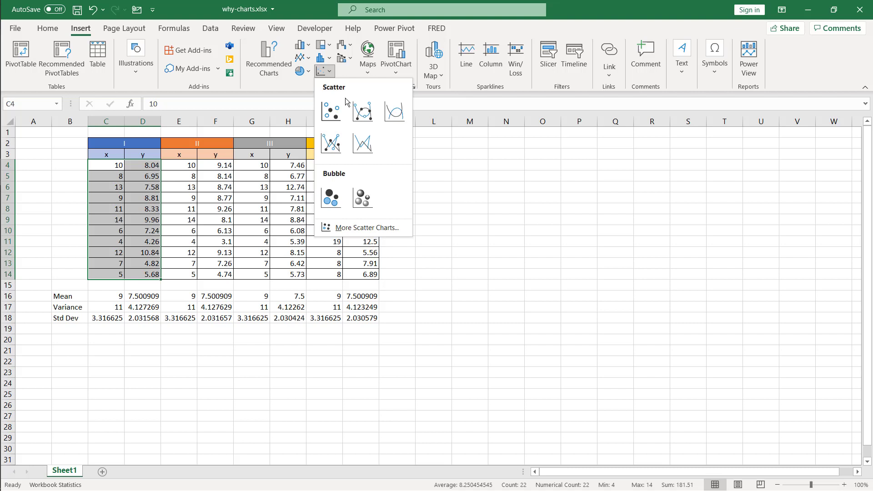
Step: Insert markers-only scatter charts of sets I and II and place them below row 19
left_click(330, 110)
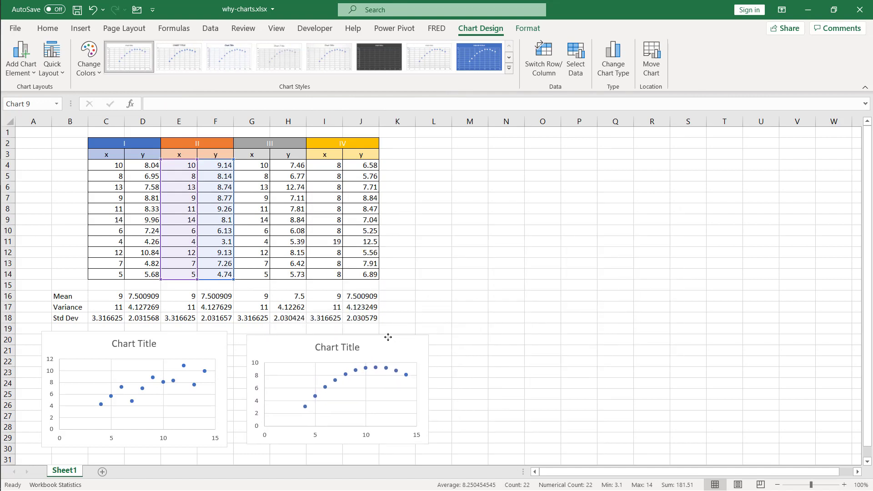
left_click(329, 390)
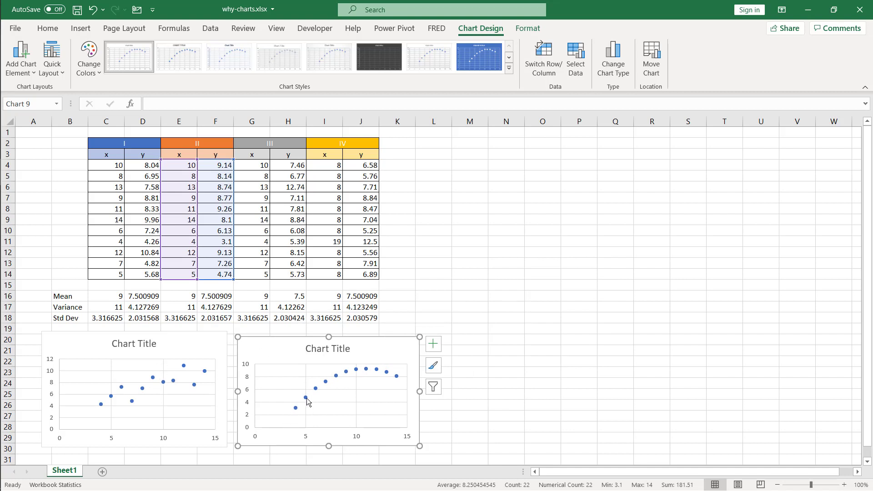
mouse_move(517, 357)
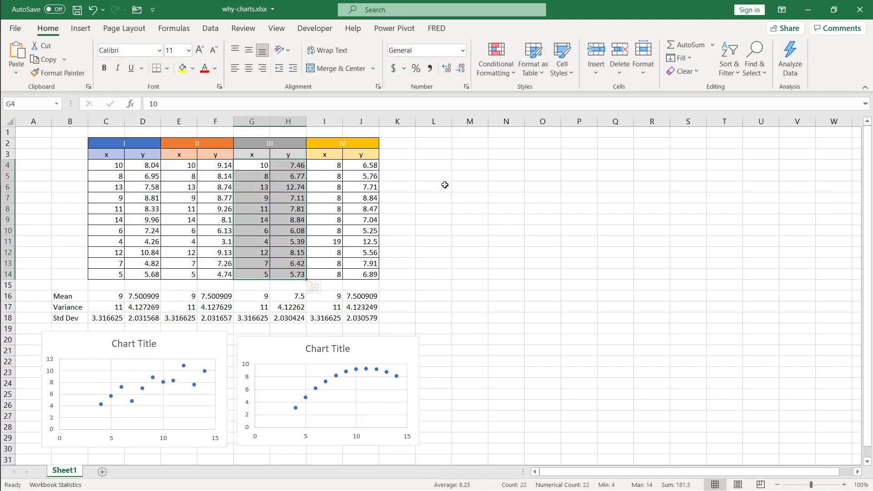
Step: Insert a scatter chart of data set III from the Insert chart gallery
left_click(80, 29)
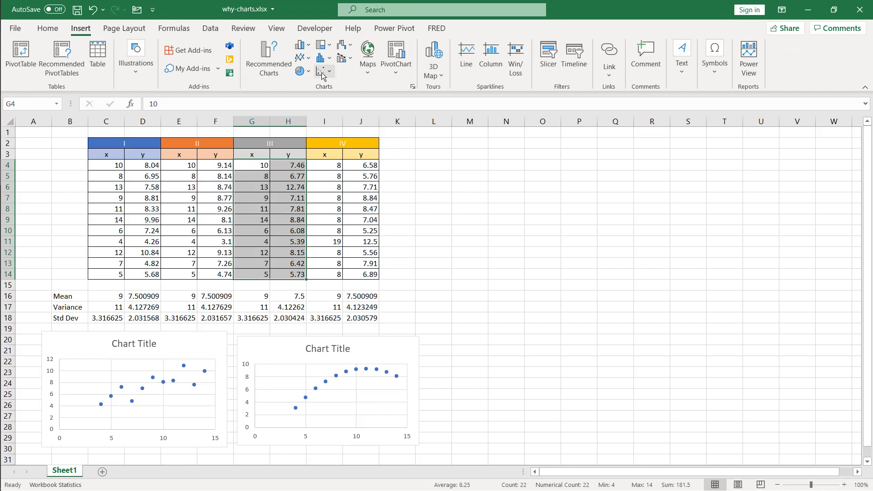
left_click(324, 71)
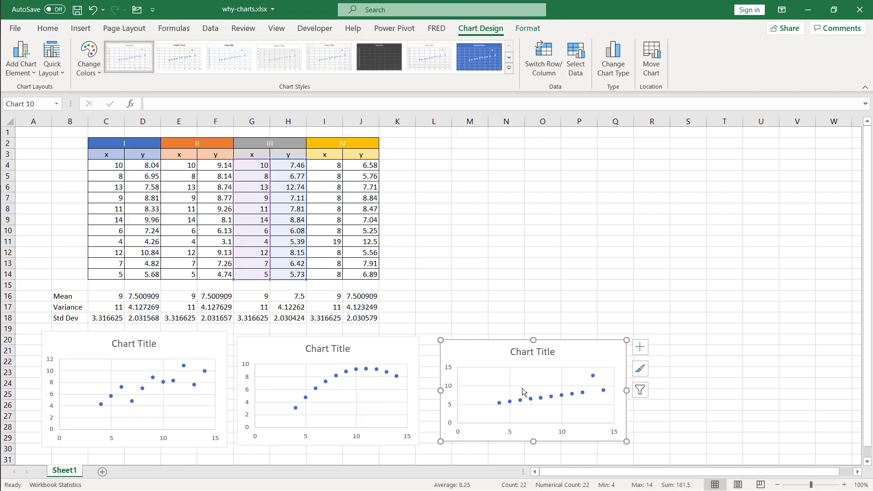
mouse_move(195, 383)
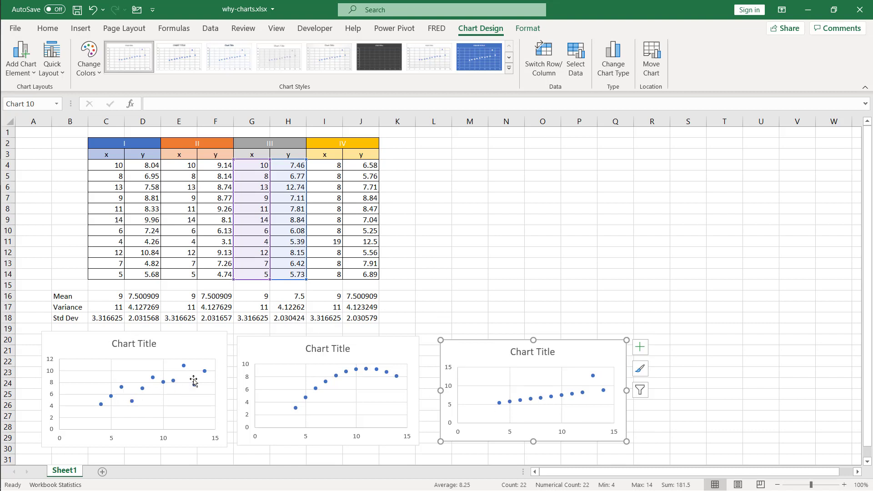
mouse_move(597, 373)
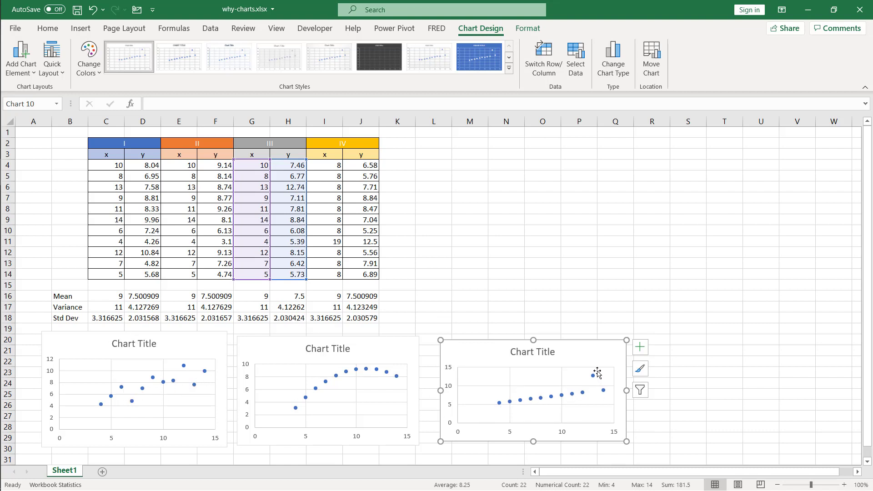
mouse_move(622, 318)
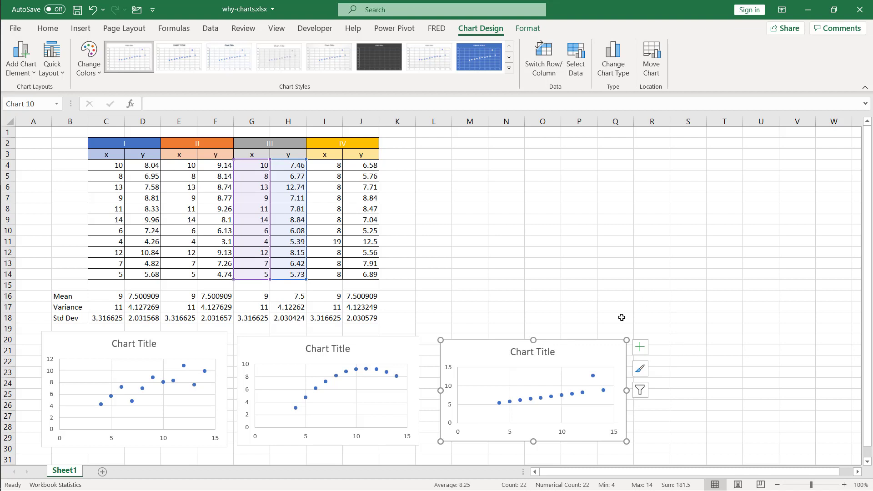
mouse_move(507, 365)
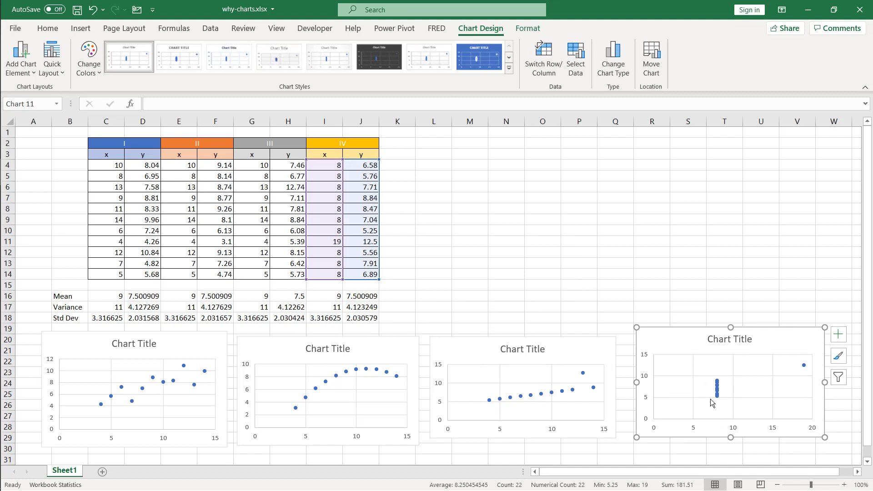
mouse_move(712, 427)
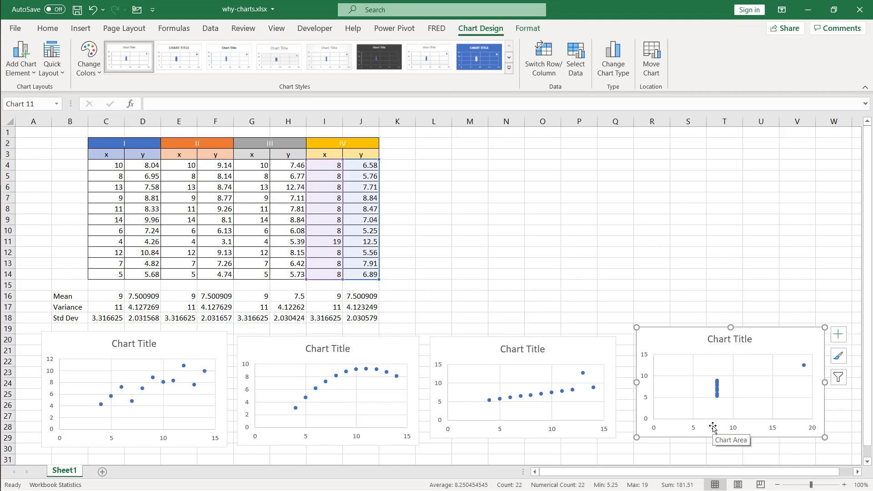
mouse_move(808, 371)
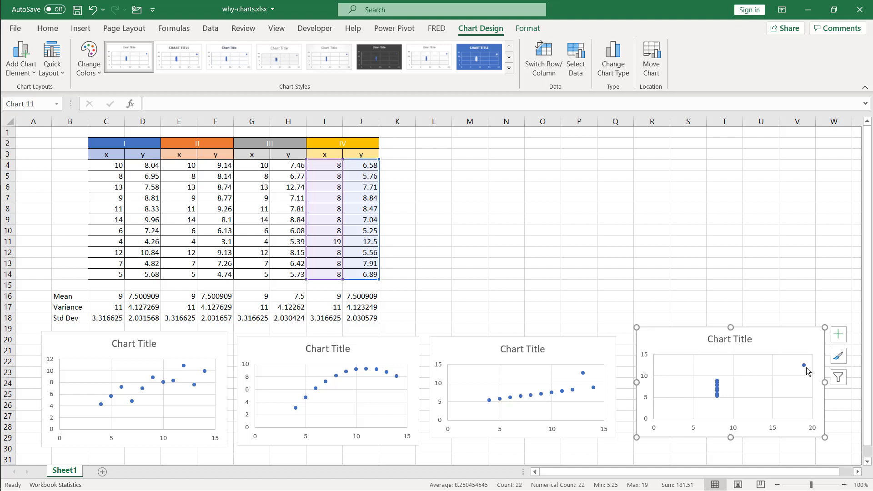
mouse_move(714, 338)
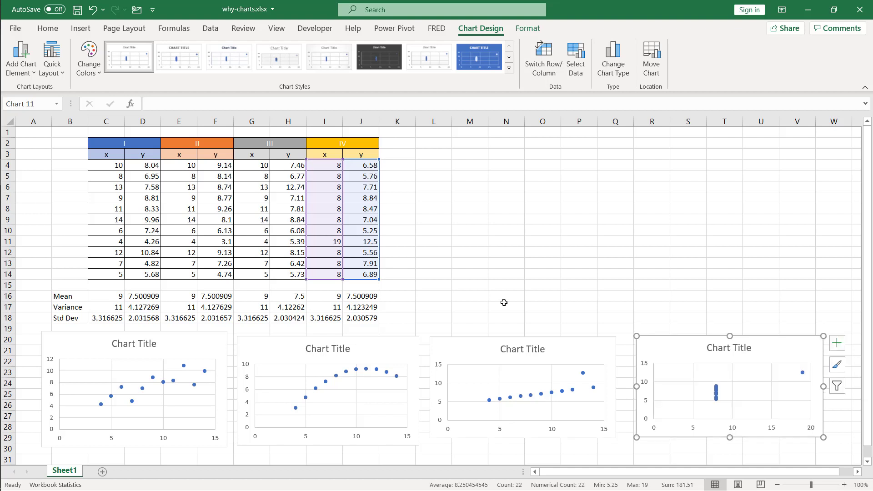
mouse_move(727, 443)
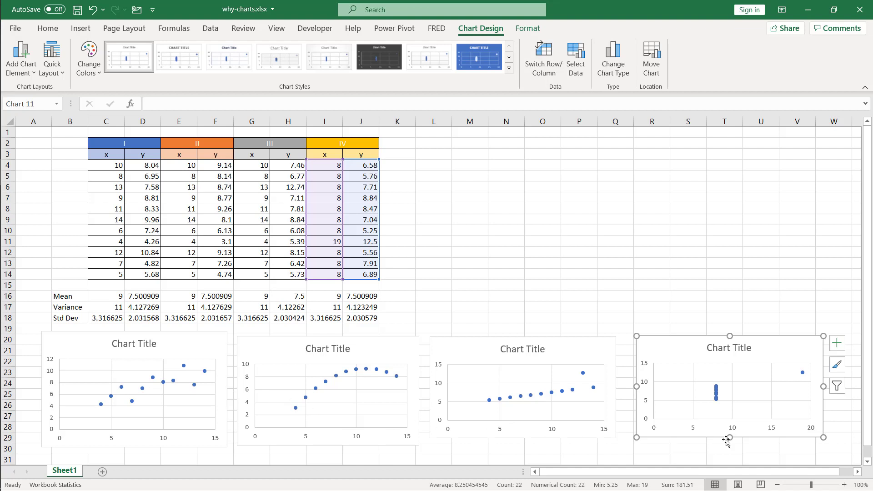
mouse_move(104, 296)
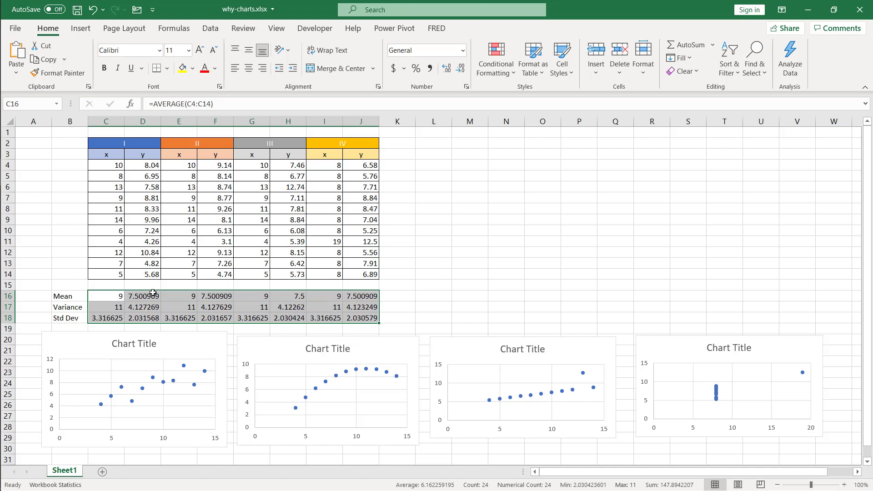
mouse_move(498, 359)
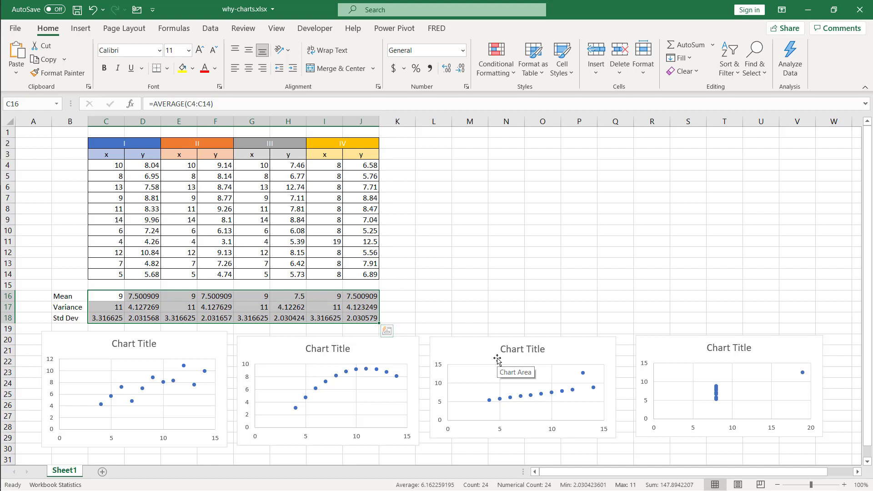
mouse_move(465, 363)
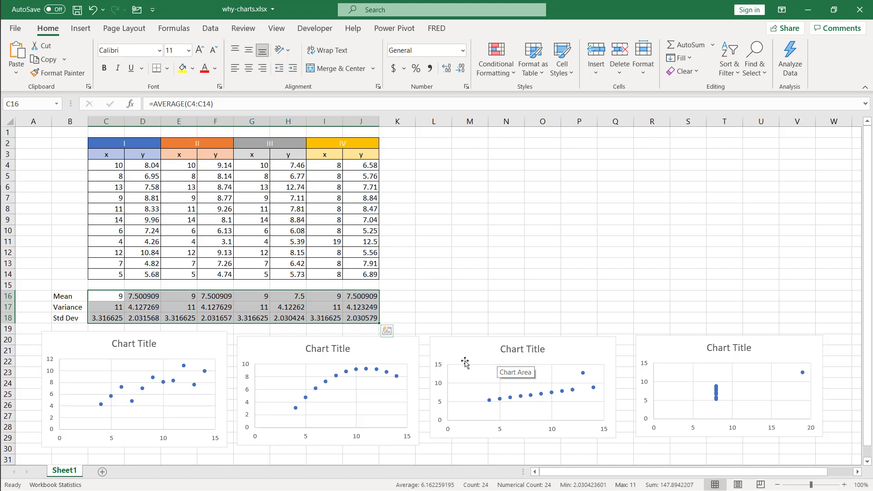
mouse_move(196, 363)
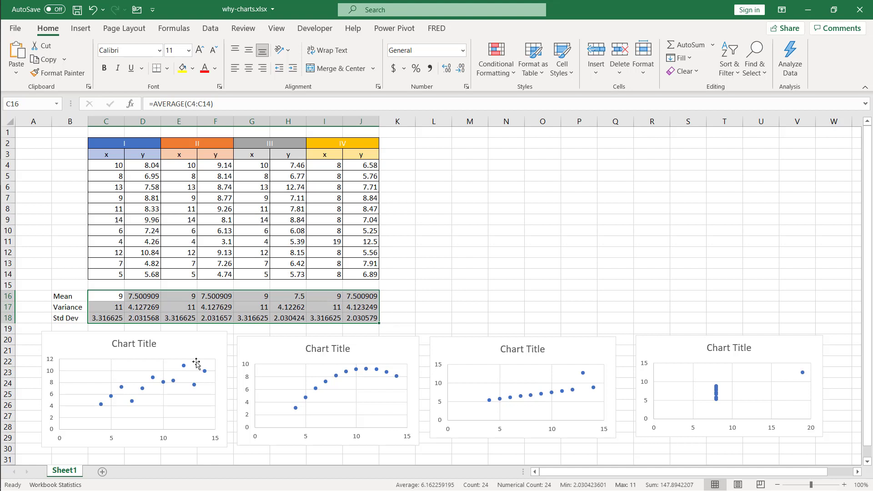